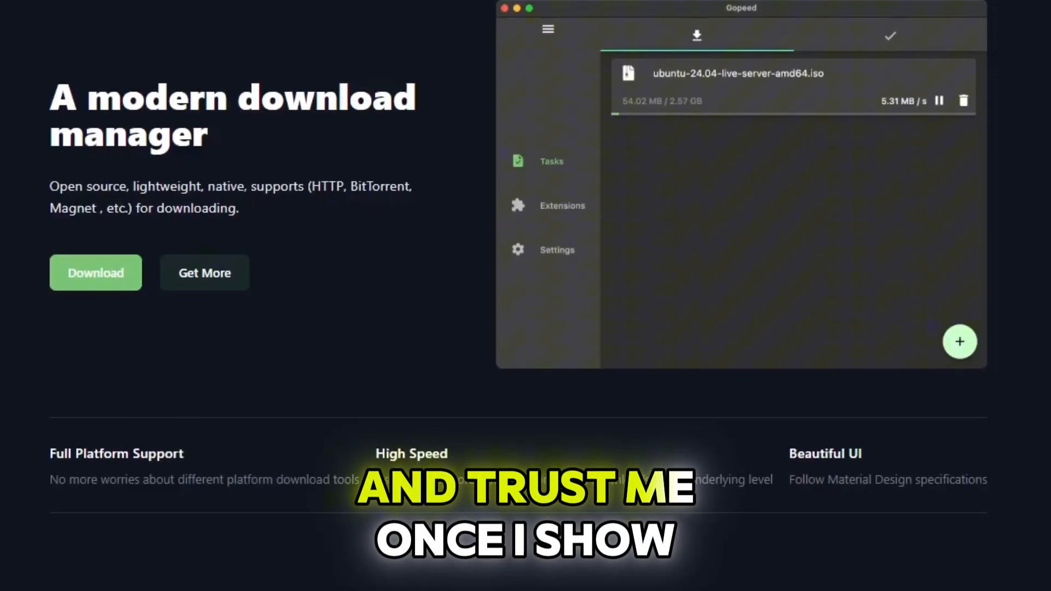
Step: Scroll down through the Gopeed homepage in Chrome
{"action": "scroll", "scroll_direction": "down", "scroll_amount": 3}
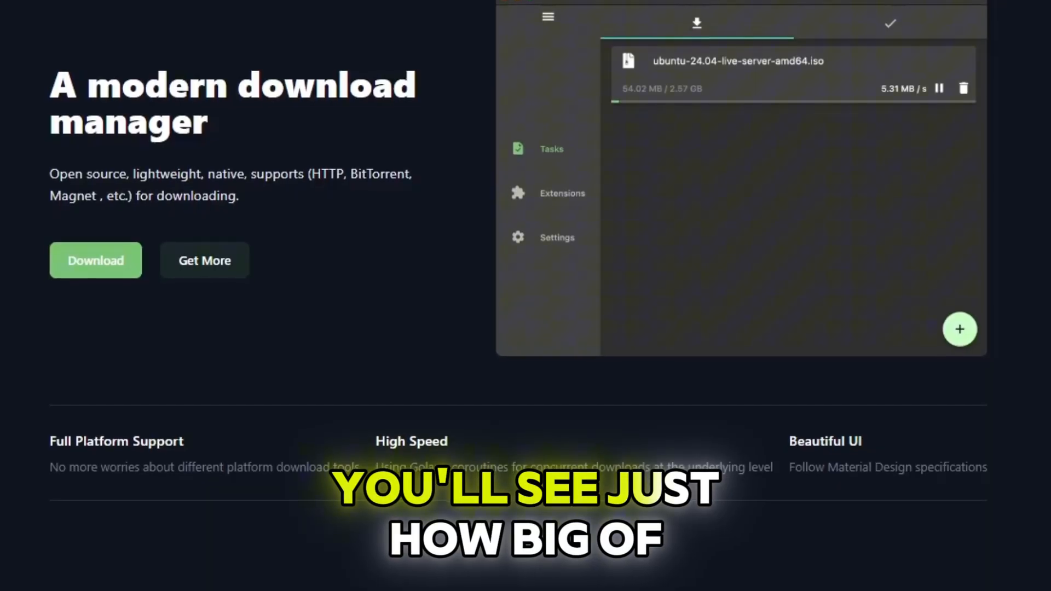
{"action": "scroll", "scroll_direction": "down", "scroll_amount": 3}
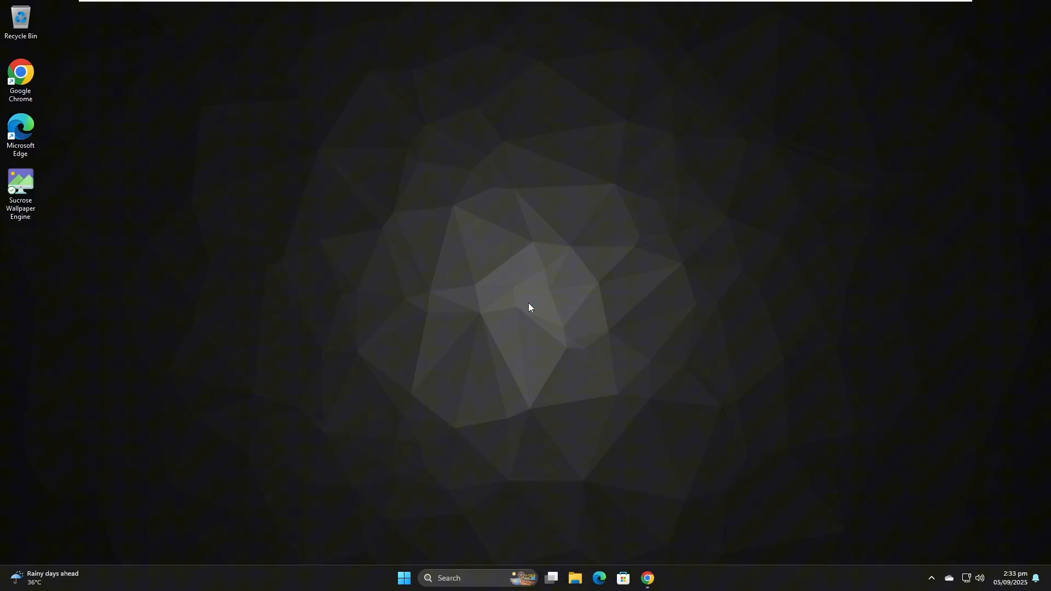
Step: Launch Chrome from the taskbar and load gopeed.com
{"action": "left_click", "coordinate": [646, 579]}
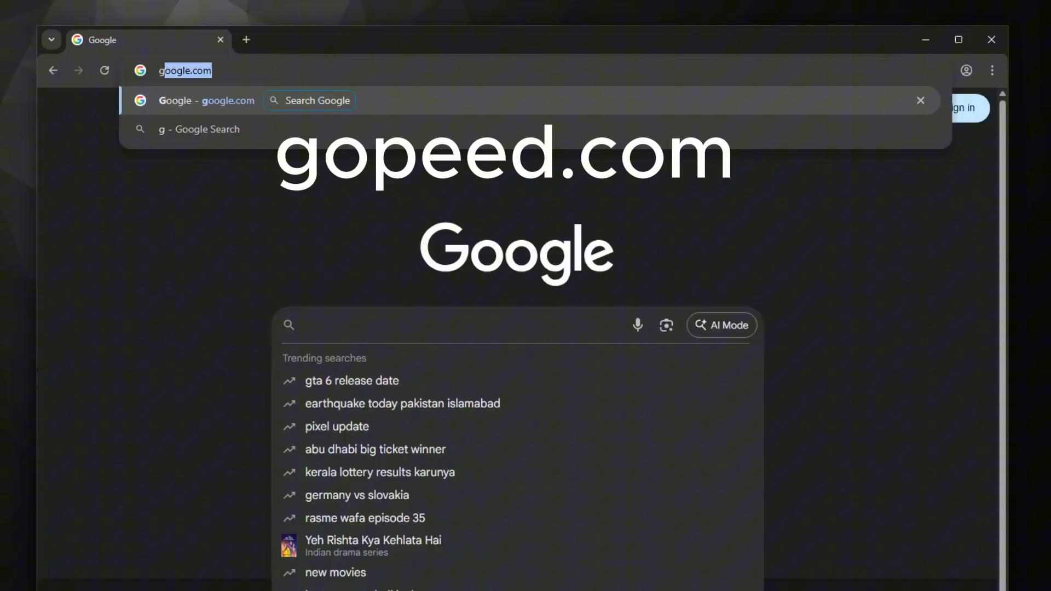
{"action": "type", "text": "gopeed."}
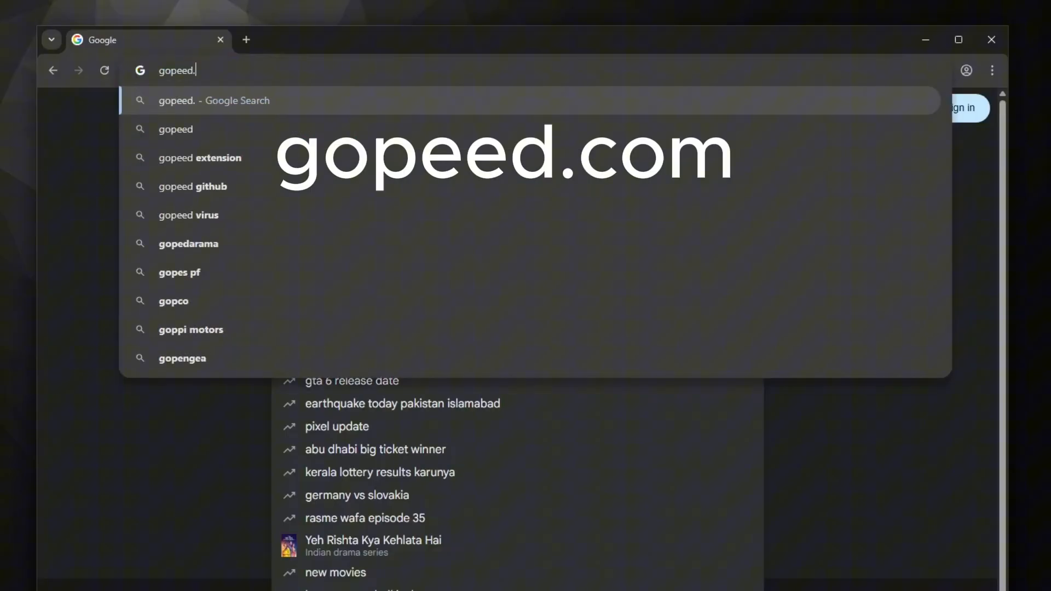
{"action": "key", "text": "Enter"}
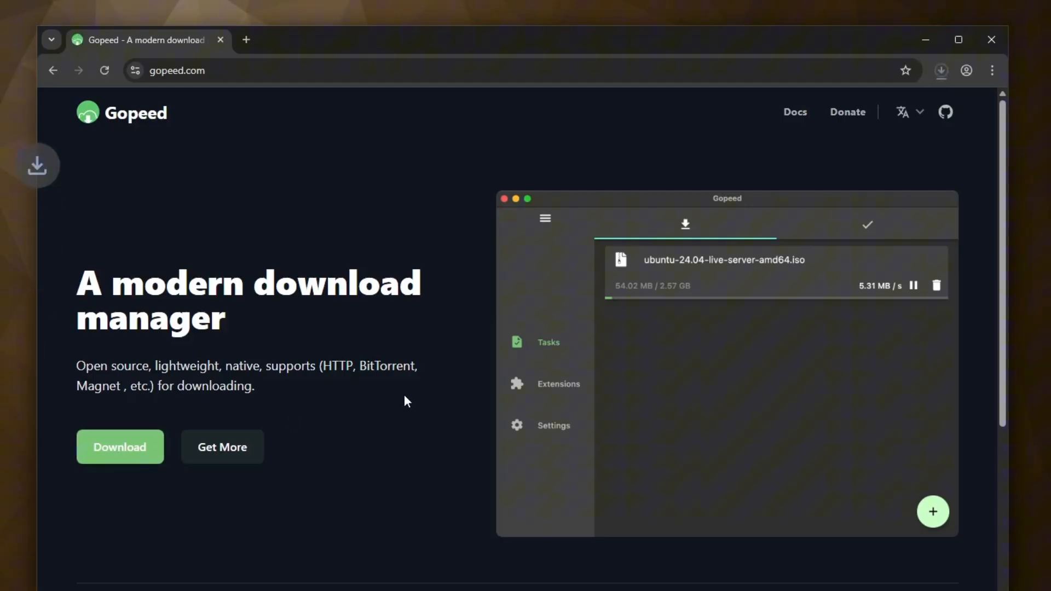
Step: Extract the Gopeed v1.8.0 zip in Downloads into its own Gopeed folder
{"action": "left_click", "coordinate": [941, 70]}
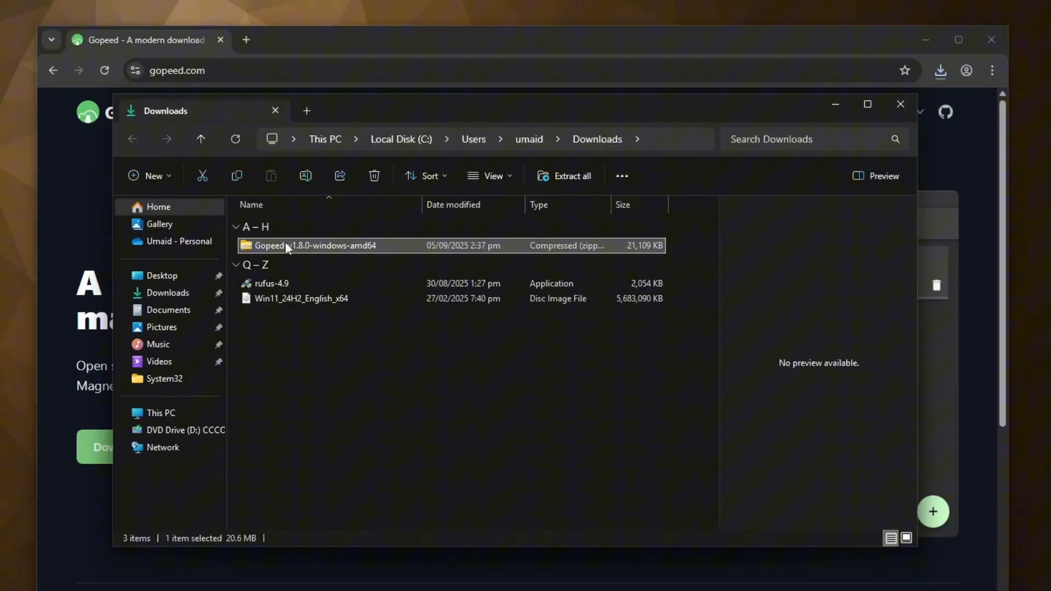
{"action": "right_click", "coordinate": [287, 246]}
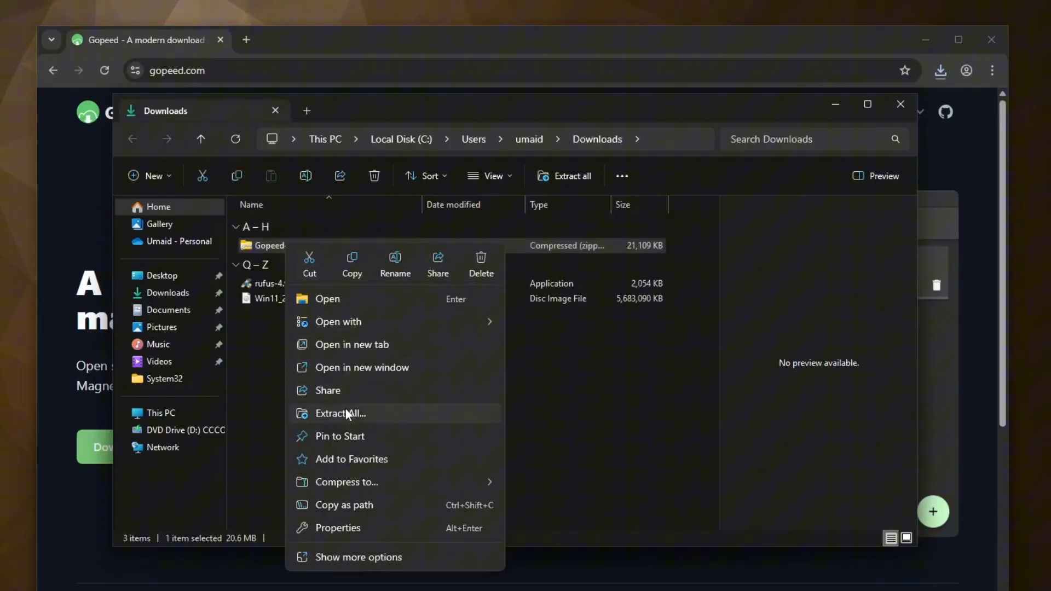
{"action": "left_click", "coordinate": [340, 414]}
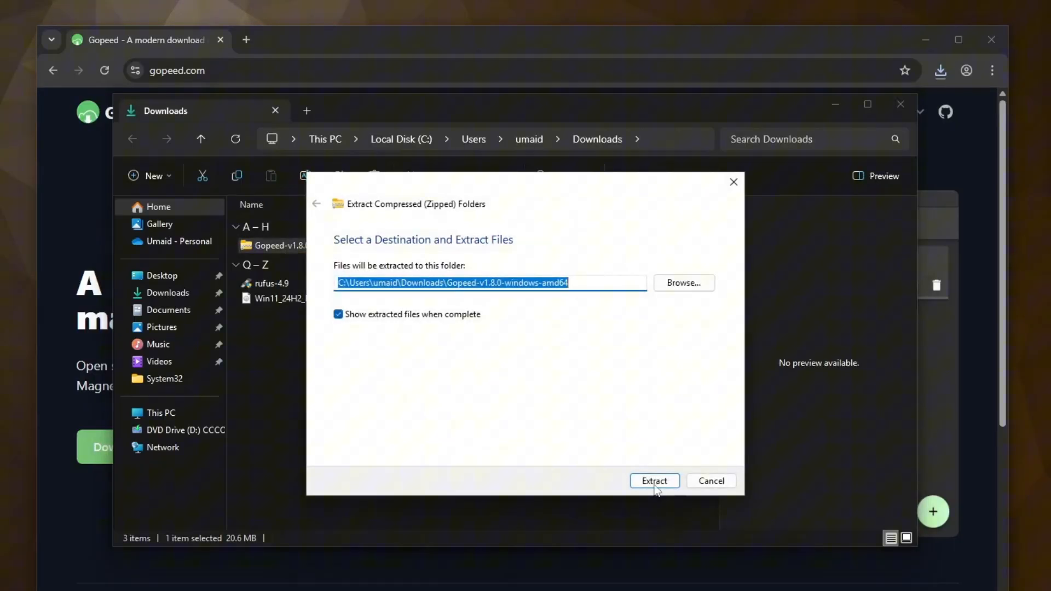
{"action": "left_click", "coordinate": [654, 480]}
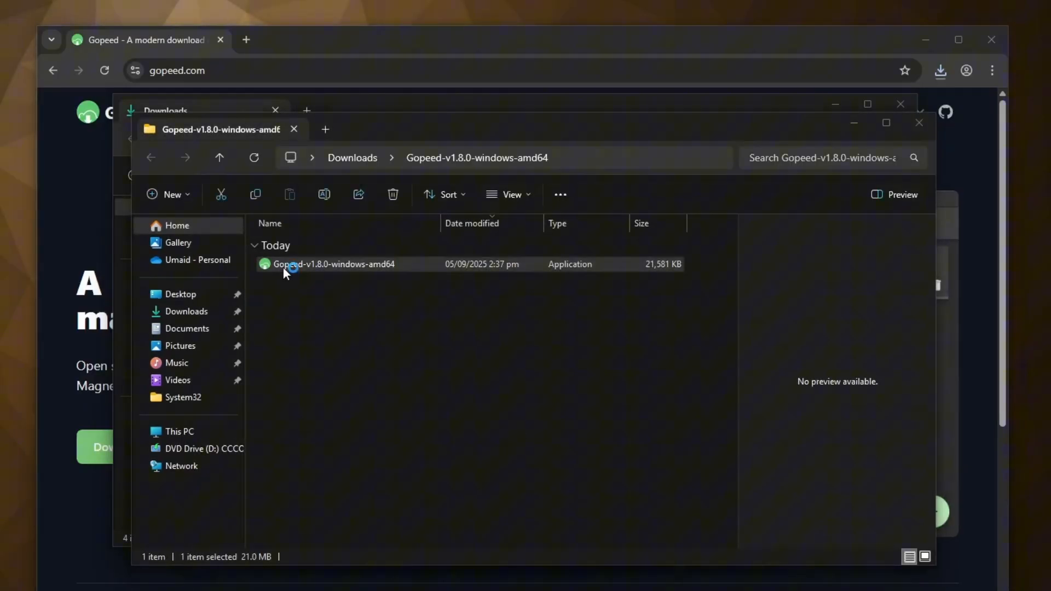
Step: Run the Gopeed installer, allowing it past the SmartScreen warning
{"action": "double_click", "coordinate": [292, 265]}
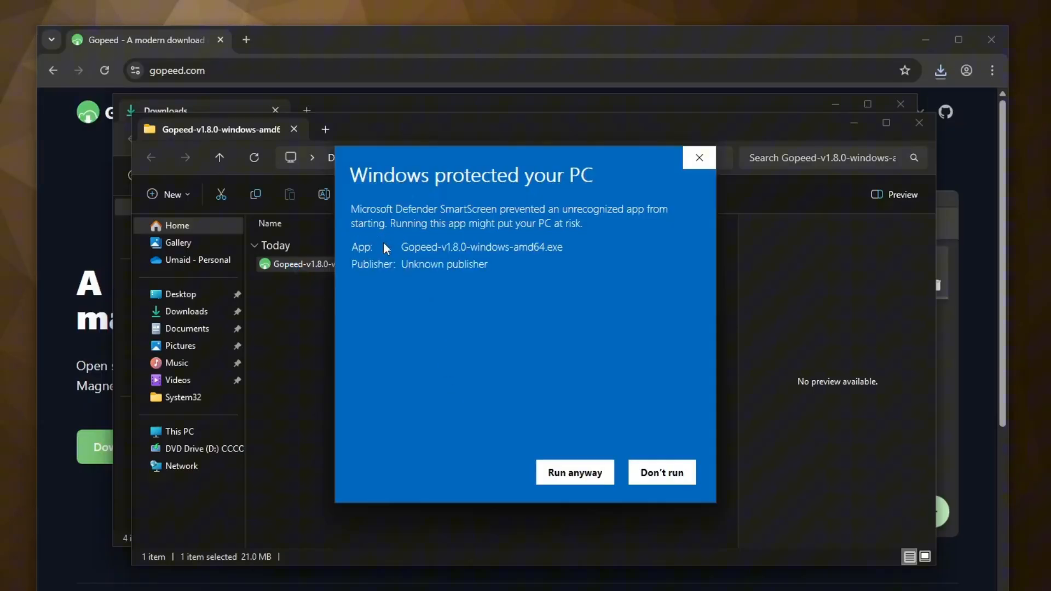
{"action": "left_click", "coordinate": [575, 472]}
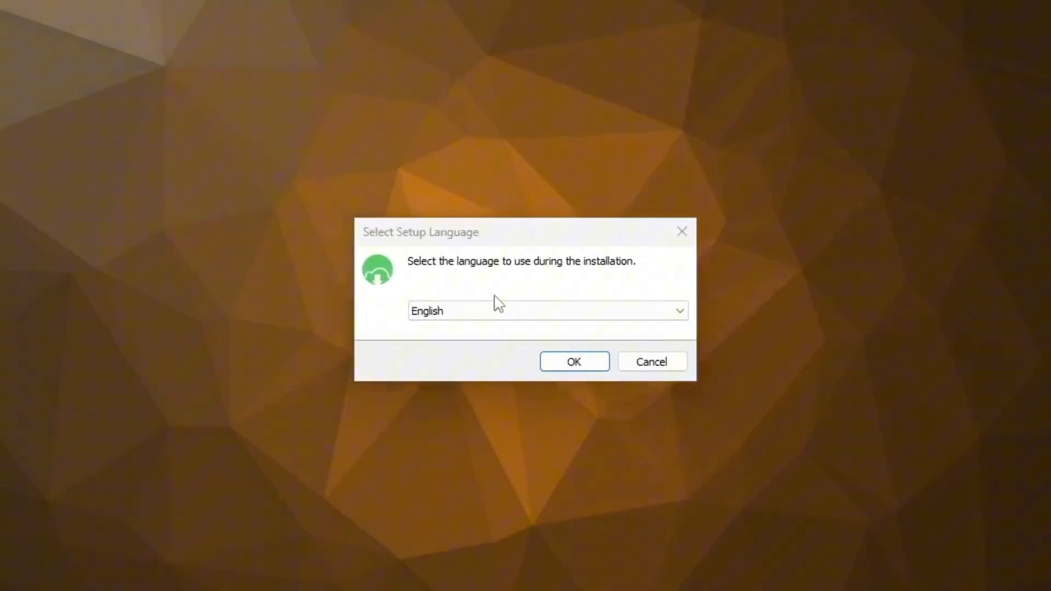
Step: Install Gopeed 1.8.0 in English, accepting the license and launching it on finish
{"action": "left_click", "coordinate": [574, 362]}
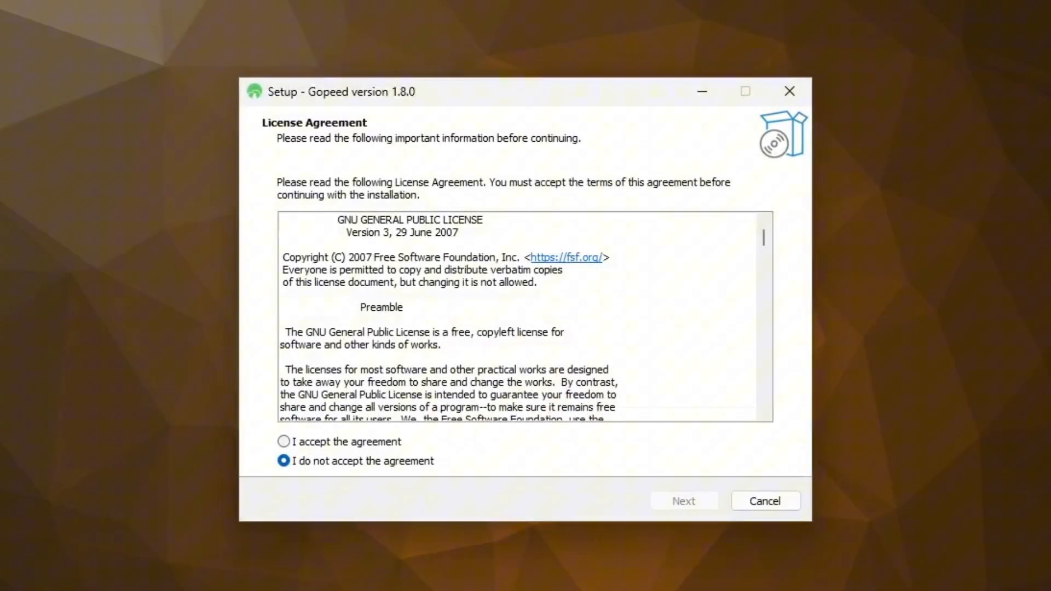
{"action": "left_click", "coordinate": [284, 442]}
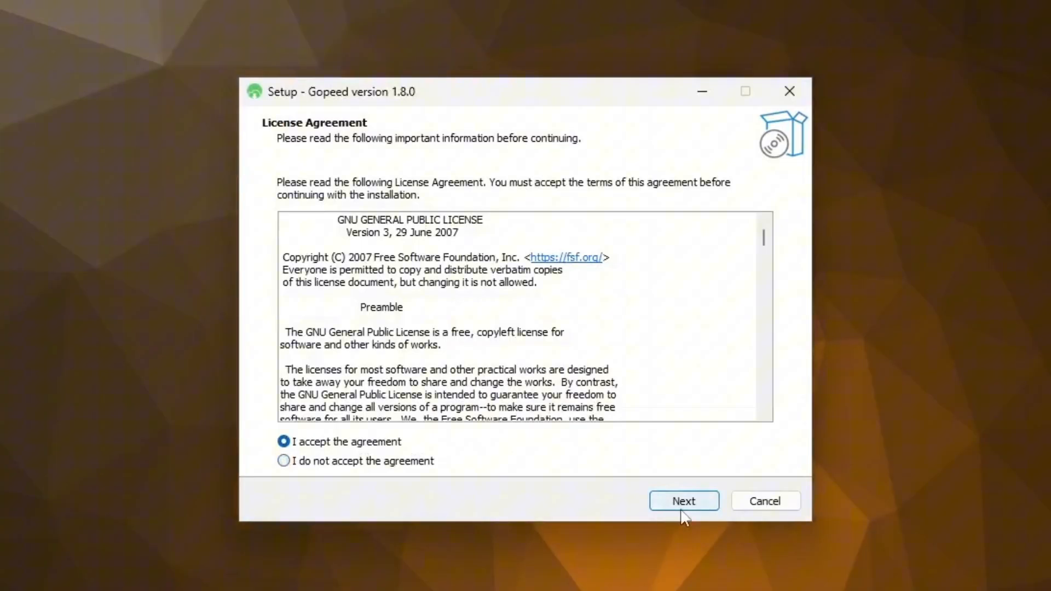
{"action": "left_click", "coordinate": [684, 501]}
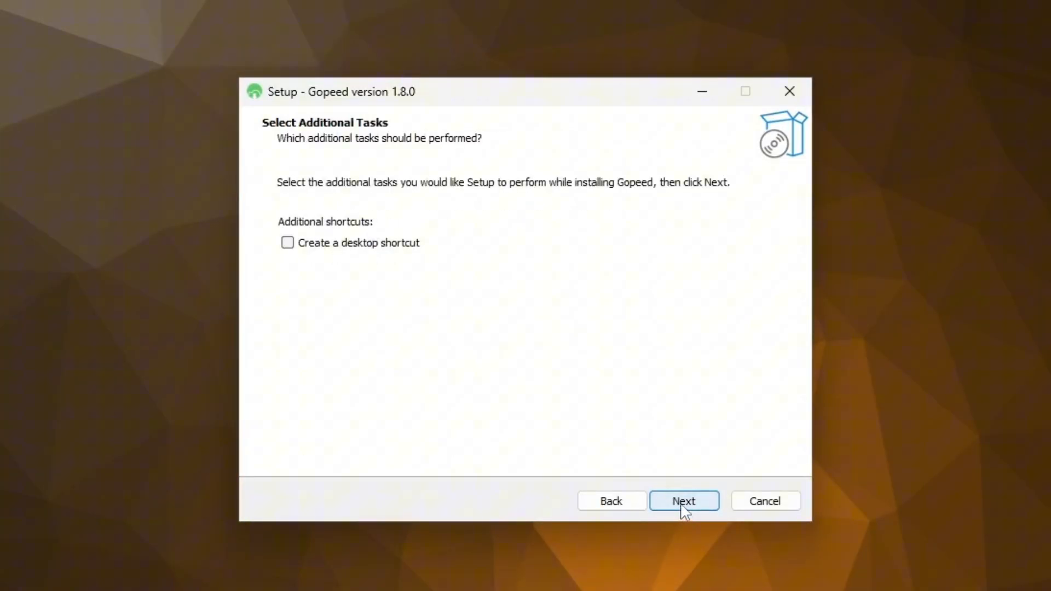
{"action": "mouse_move", "coordinate": [388, 257]}
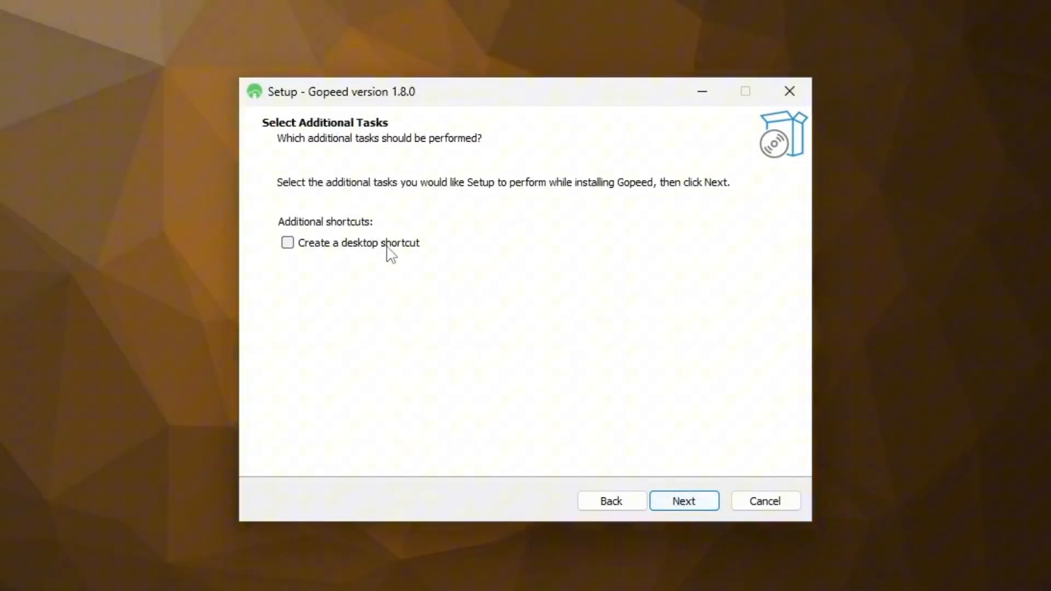
{"action": "left_click", "coordinate": [684, 501]}
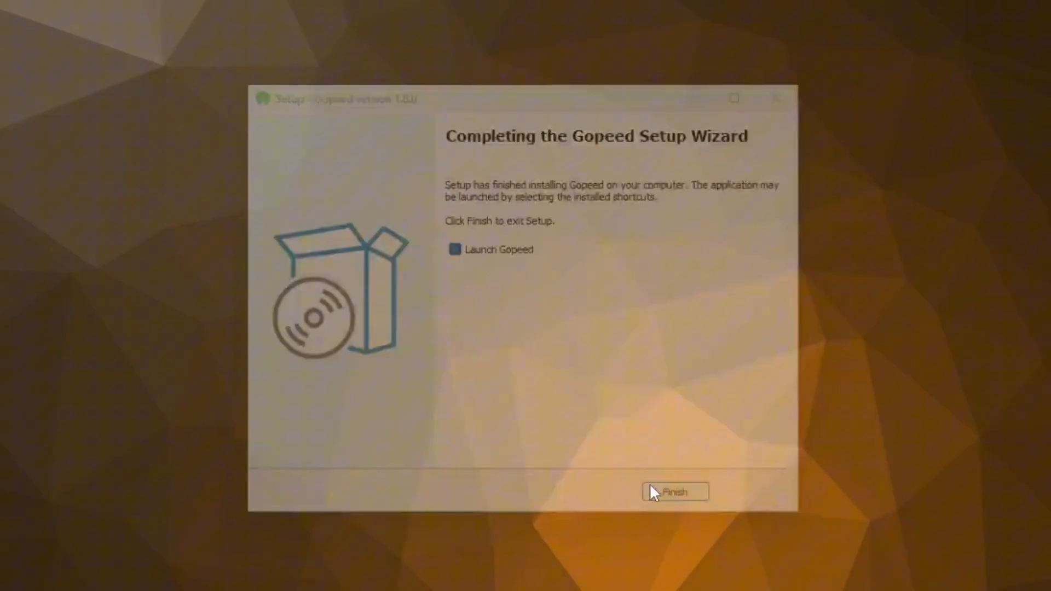
{"action": "left_click", "coordinate": [675, 491]}
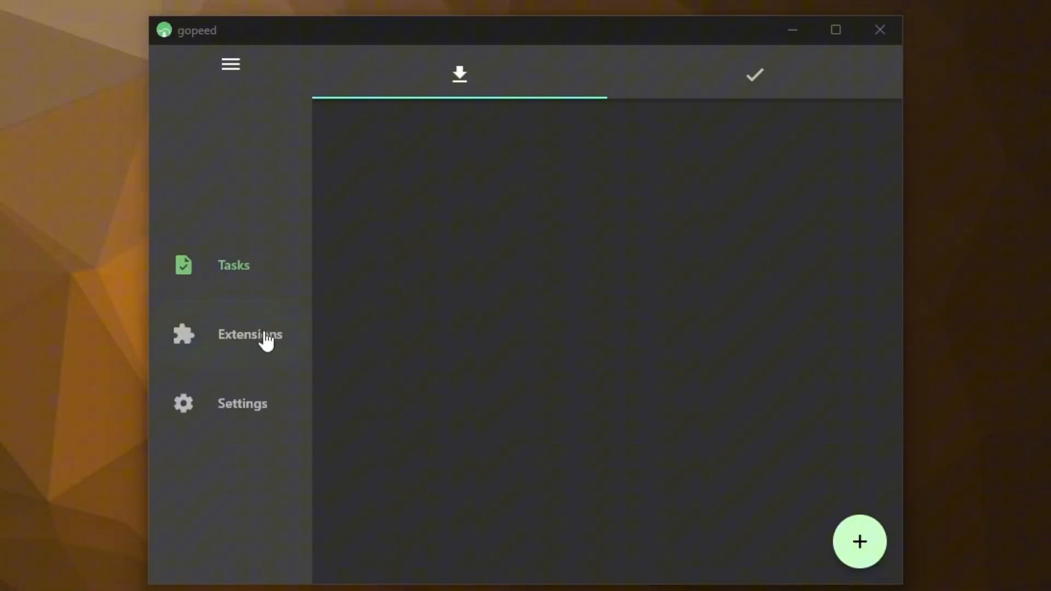
{"action": "mouse_move", "coordinate": [265, 417]}
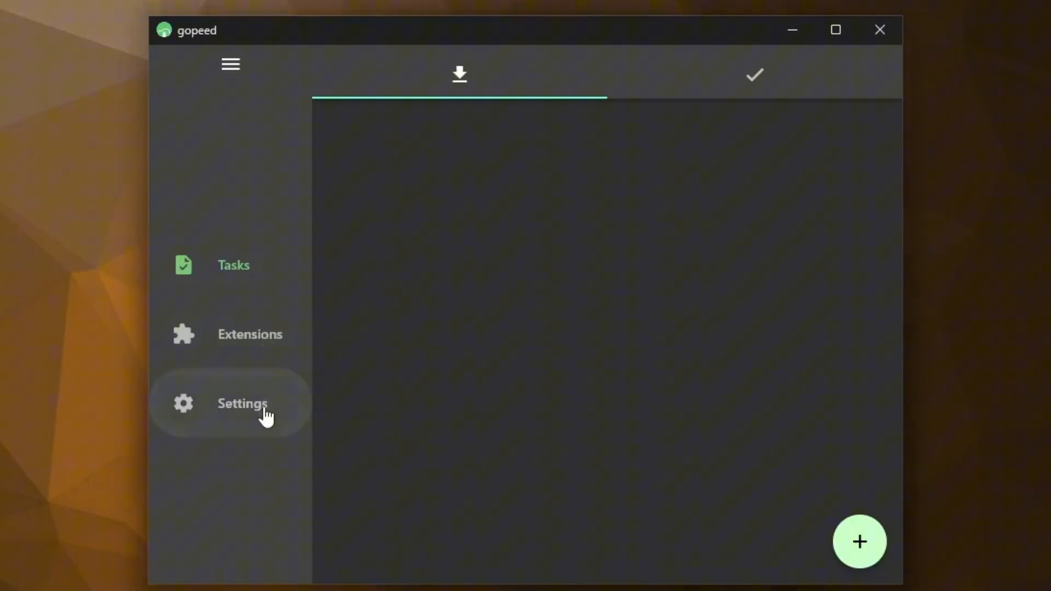
Step: Open Gopeed Settings on the Advanced tab showing proxy, API and log options
{"action": "left_click", "coordinate": [242, 403]}
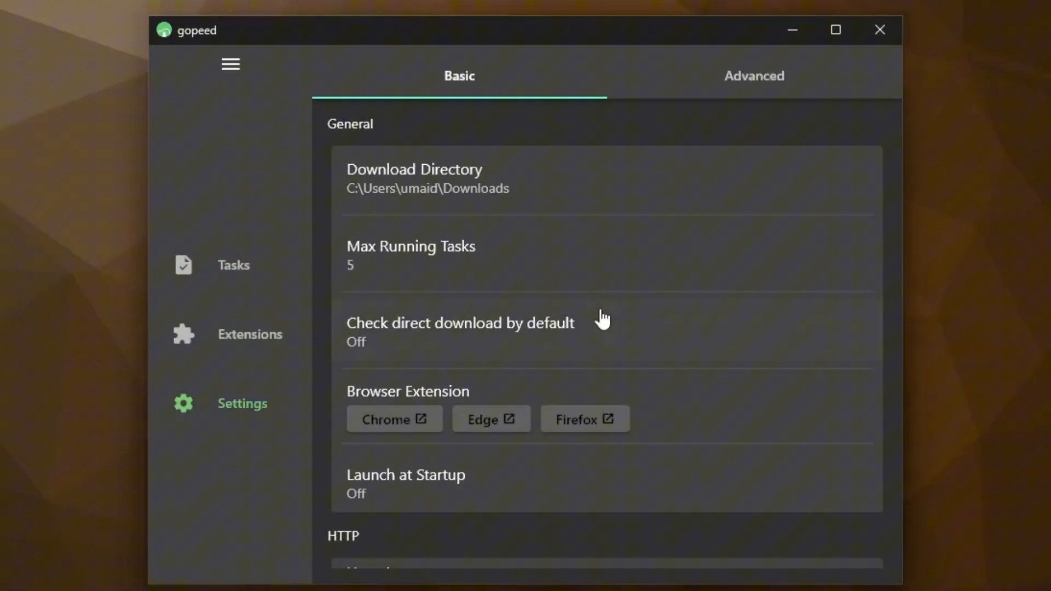
{"action": "left_click", "coordinate": [754, 76]}
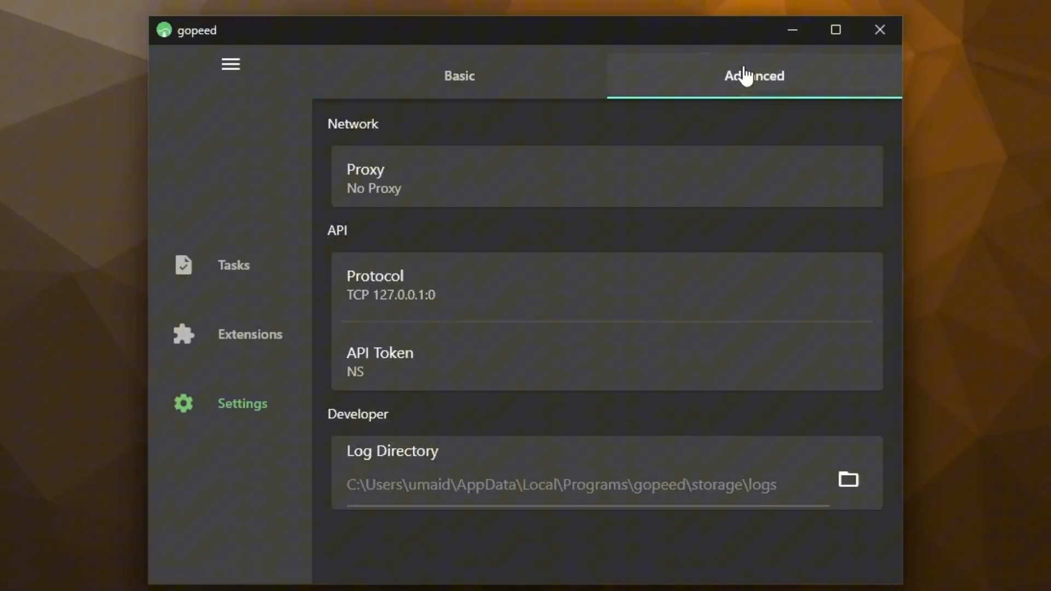
{"action": "mouse_move", "coordinate": [520, 91]}
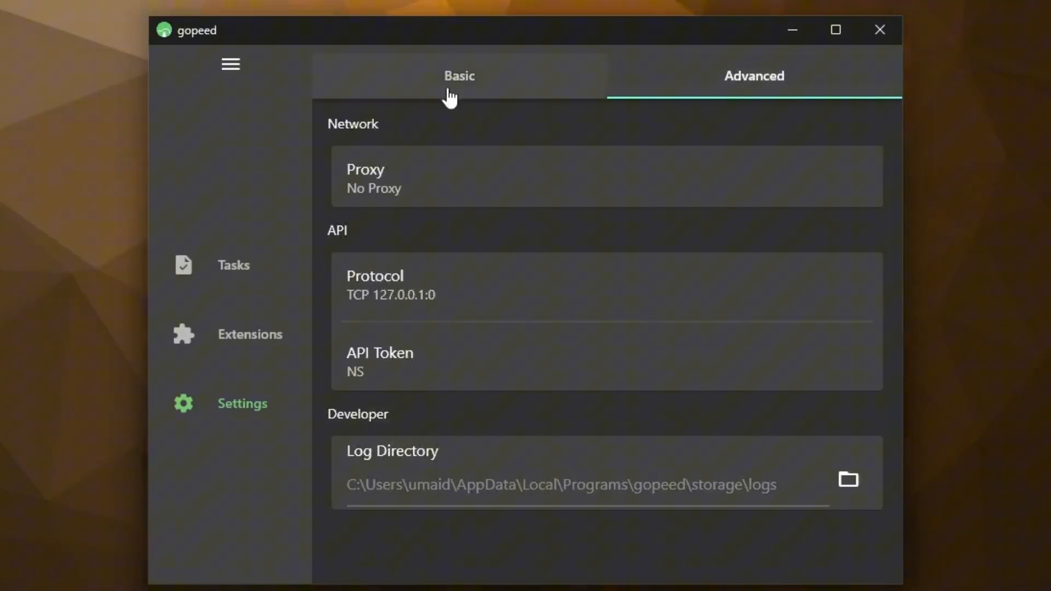
Step: Switch to the Basic settings tab showing download directory and five max tasks
{"action": "left_click", "coordinate": [461, 75]}
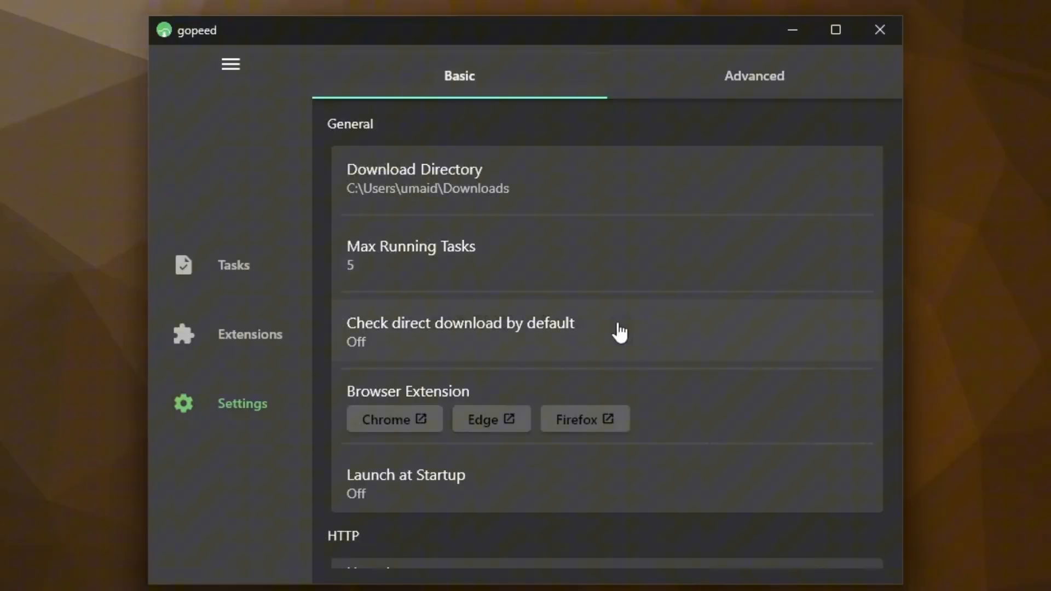
{"action": "mouse_move", "coordinate": [620, 331]}
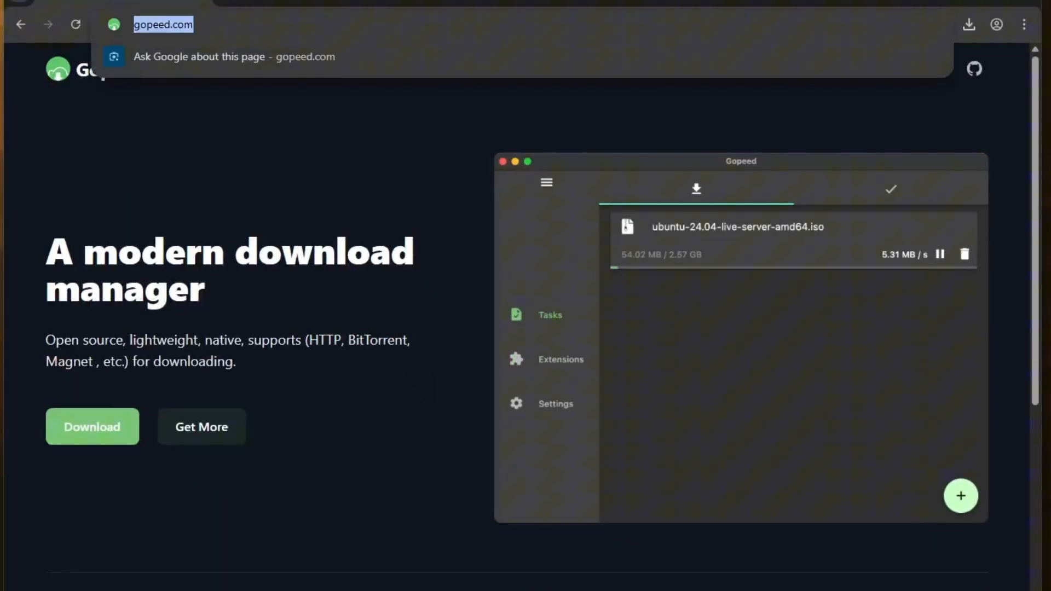
Step: Download the Ubuntu 24.04.3 desktop ISO and copy its link from Chrome's downloads
{"action": "type", "text": "ubuntu"}
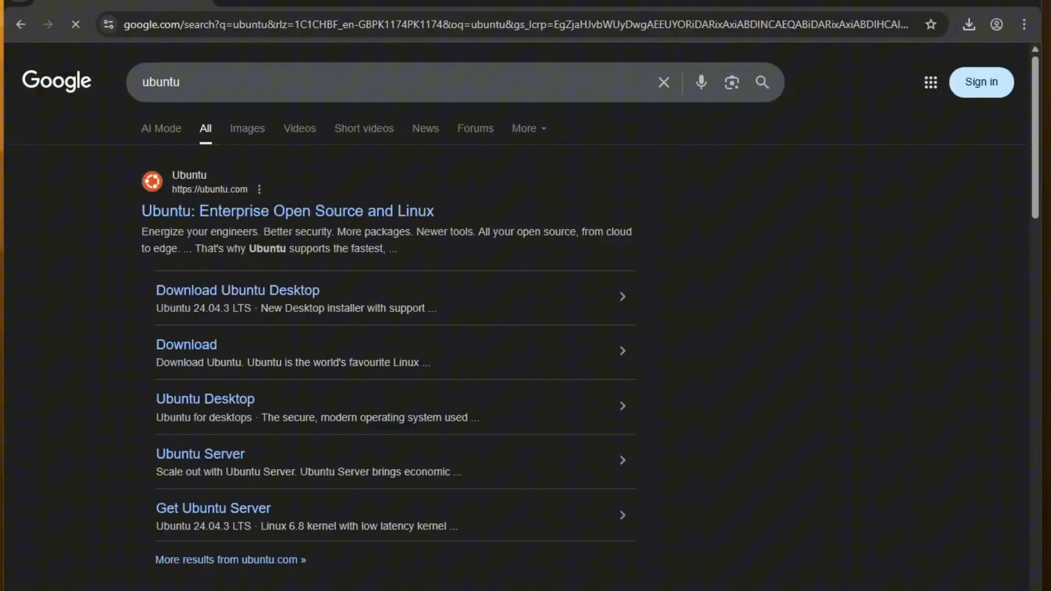
{"action": "left_click", "coordinate": [229, 290]}
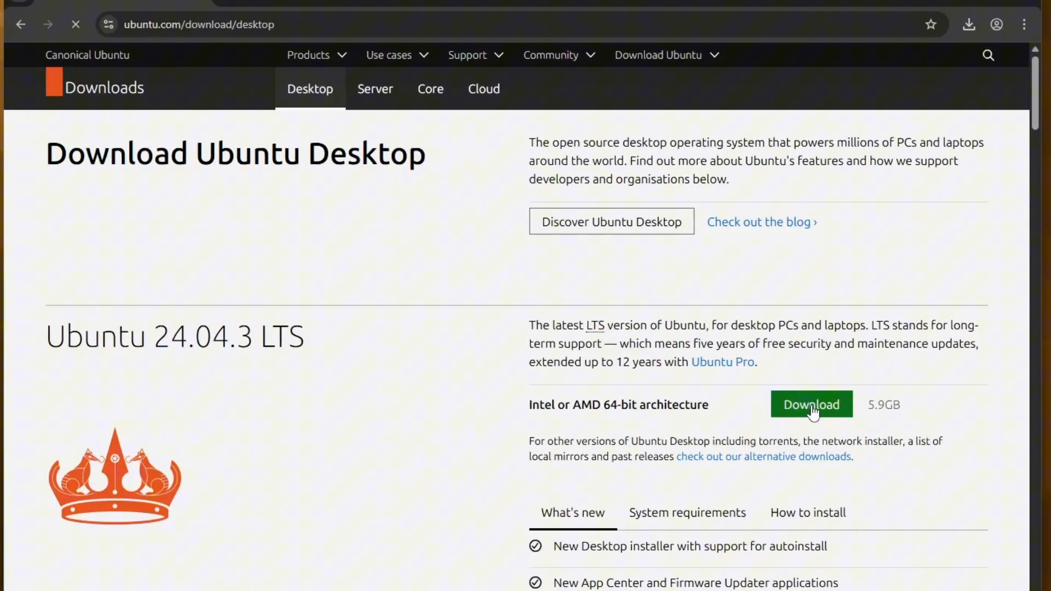
{"action": "left_click", "coordinate": [812, 403]}
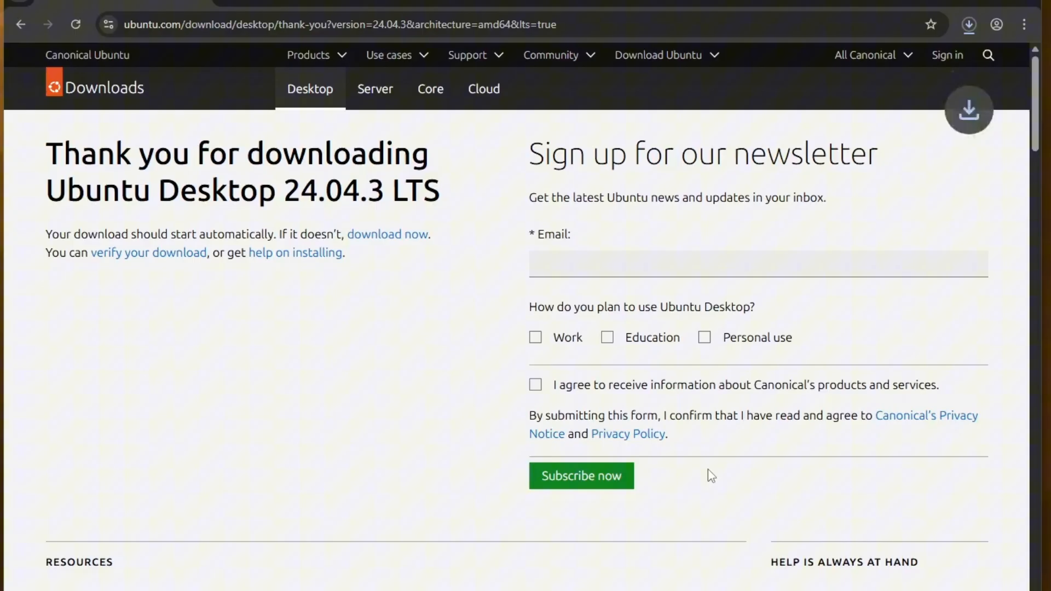
{"action": "left_click", "coordinate": [969, 24]}
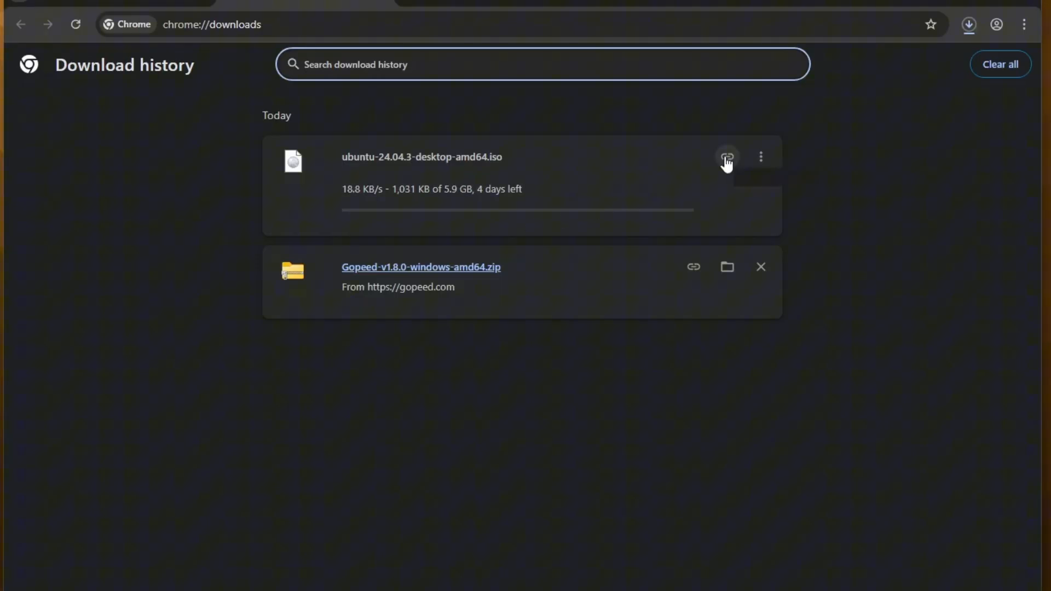
{"action": "left_click", "coordinate": [762, 157]}
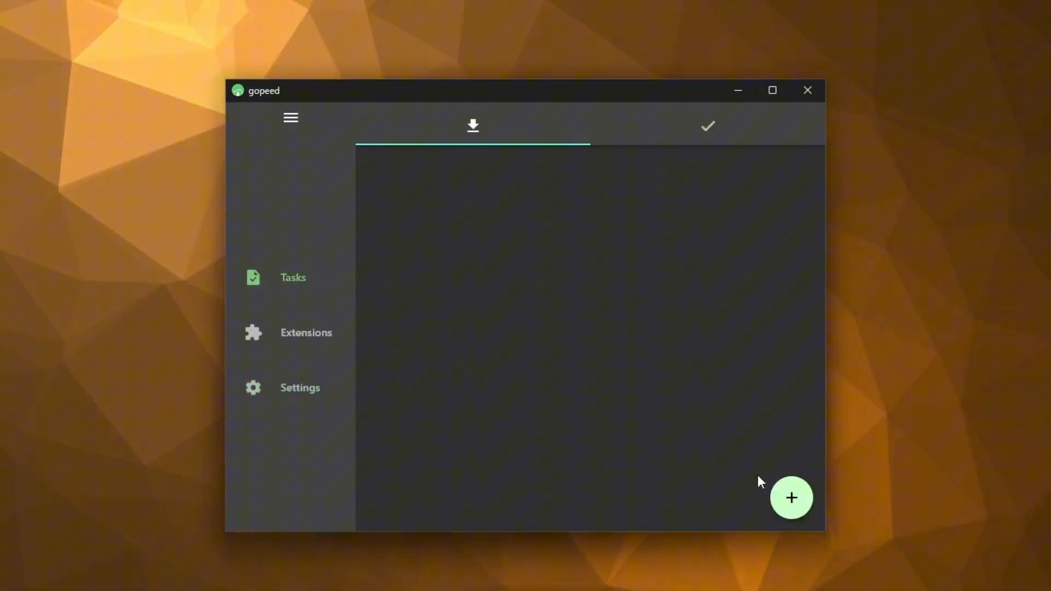
Step: Add a Gopeed task for the copied Ubuntu ISO link with Direct Download enabled
{"action": "left_click", "coordinate": [792, 498]}
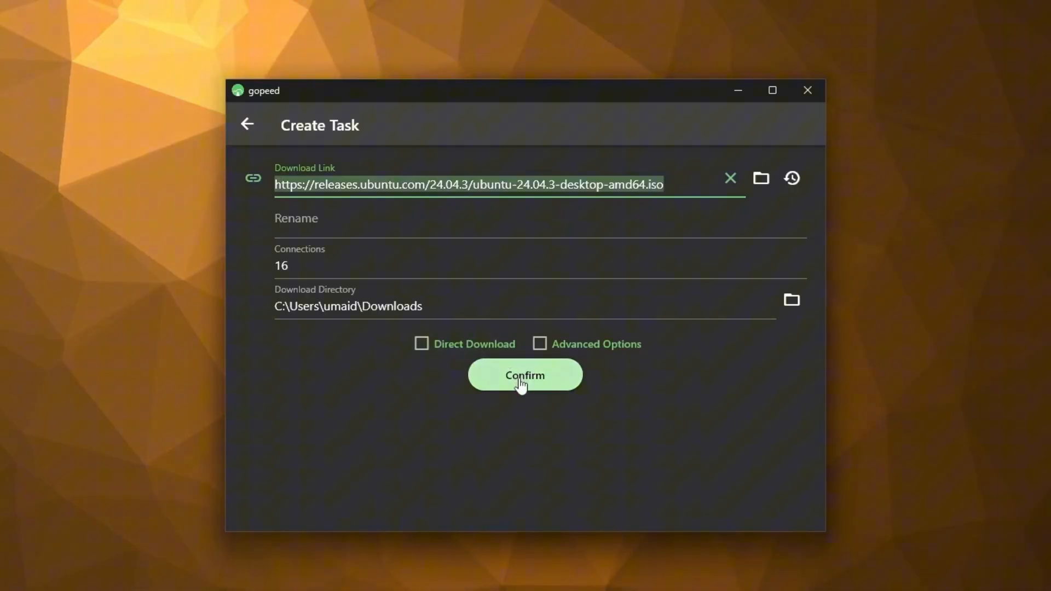
{"action": "mouse_move", "coordinate": [565, 355]}
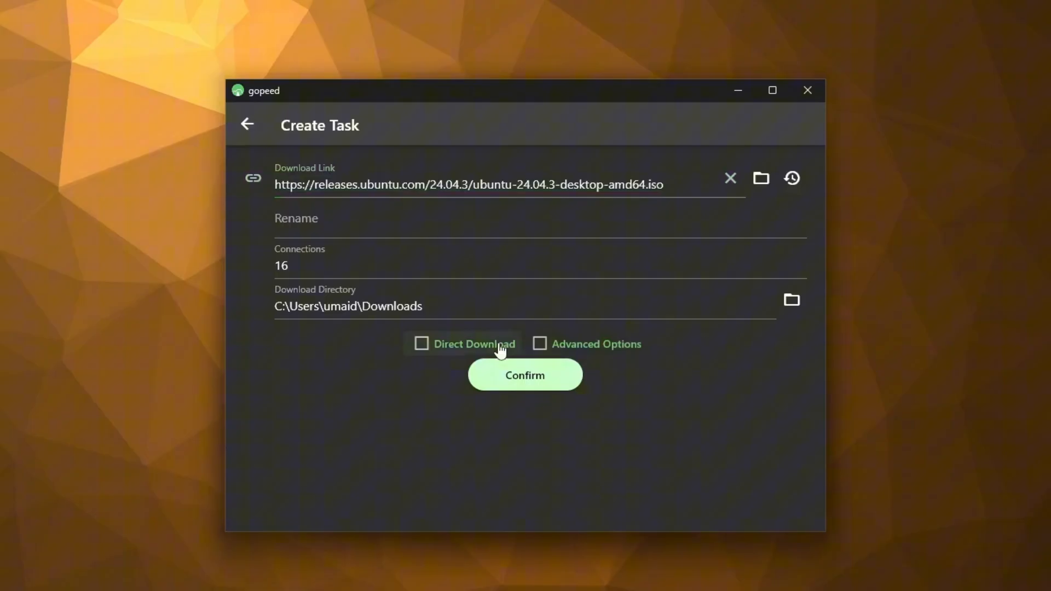
{"action": "left_click", "coordinate": [422, 344]}
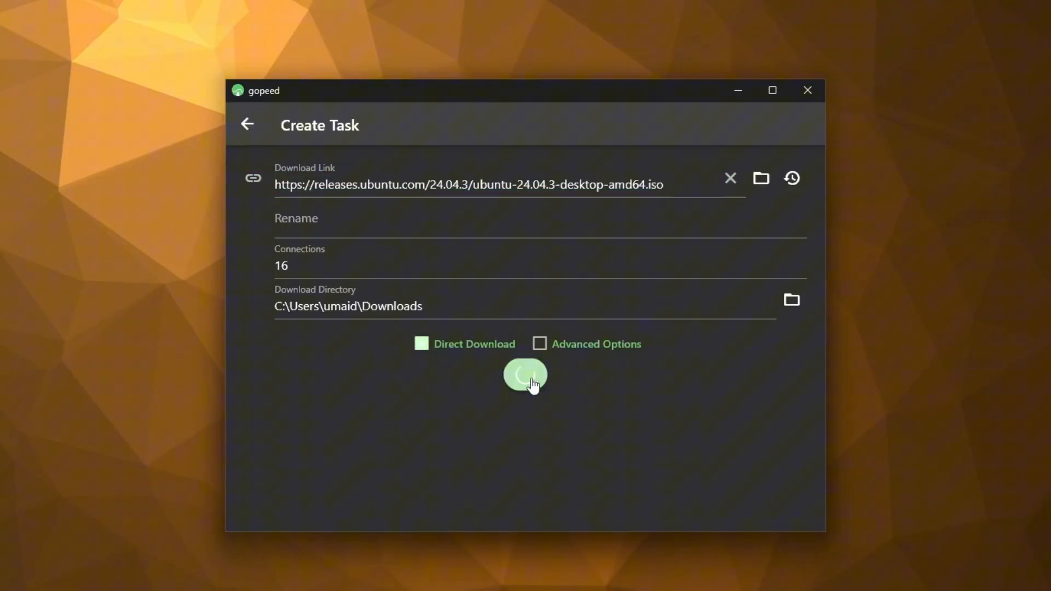
{"action": "left_click", "coordinate": [525, 375]}
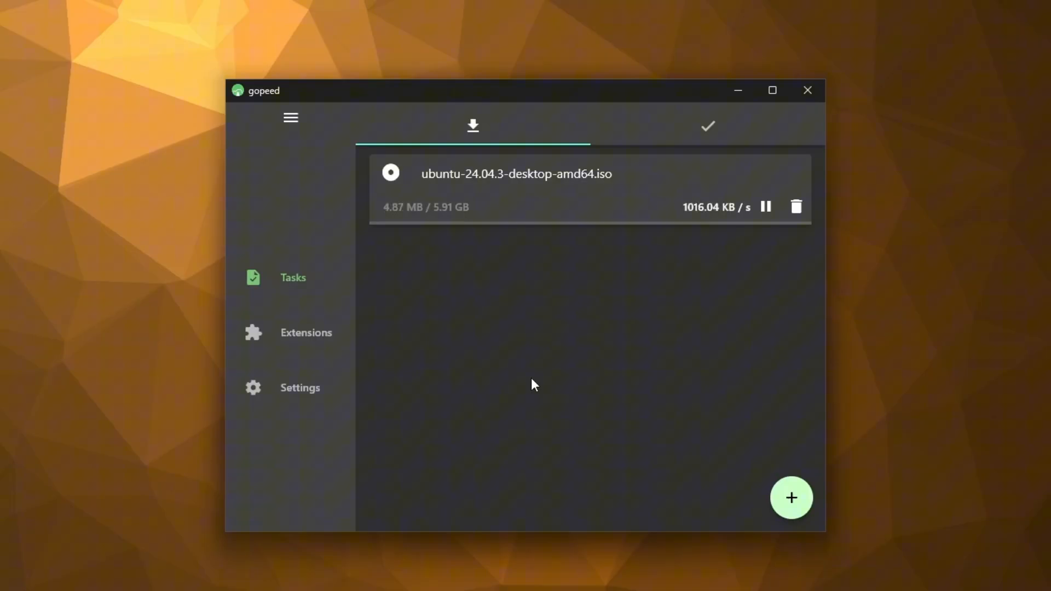
{"action": "mouse_move", "coordinate": [527, 369]}
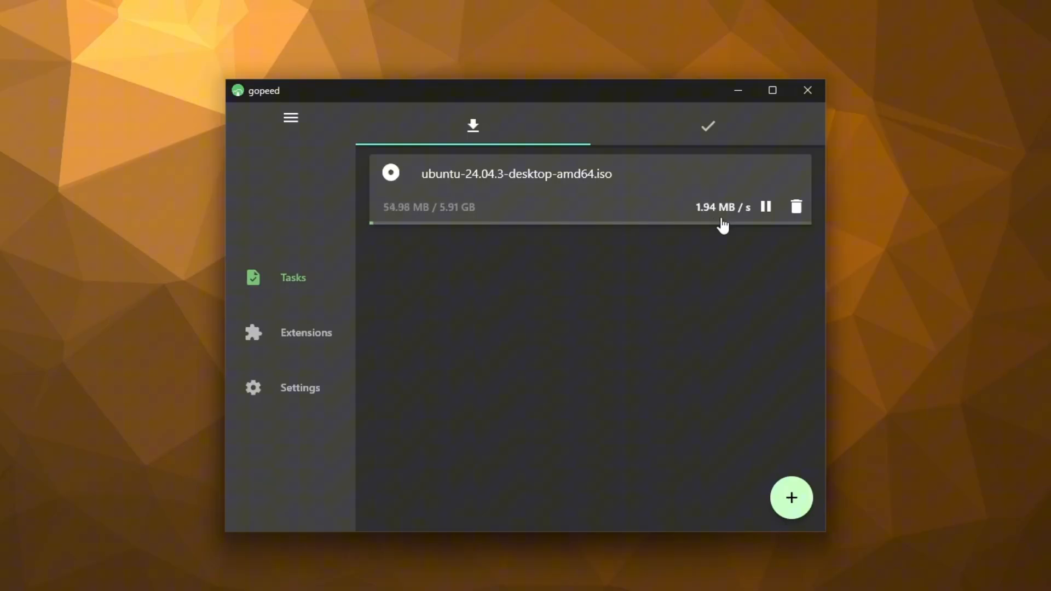
{"action": "mouse_move", "coordinate": [606, 363]}
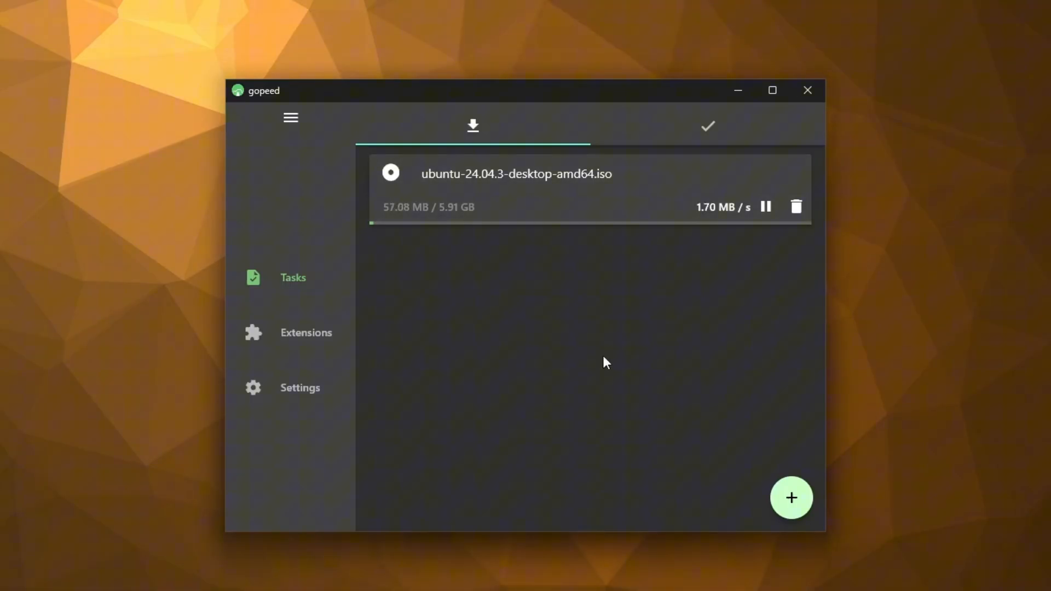